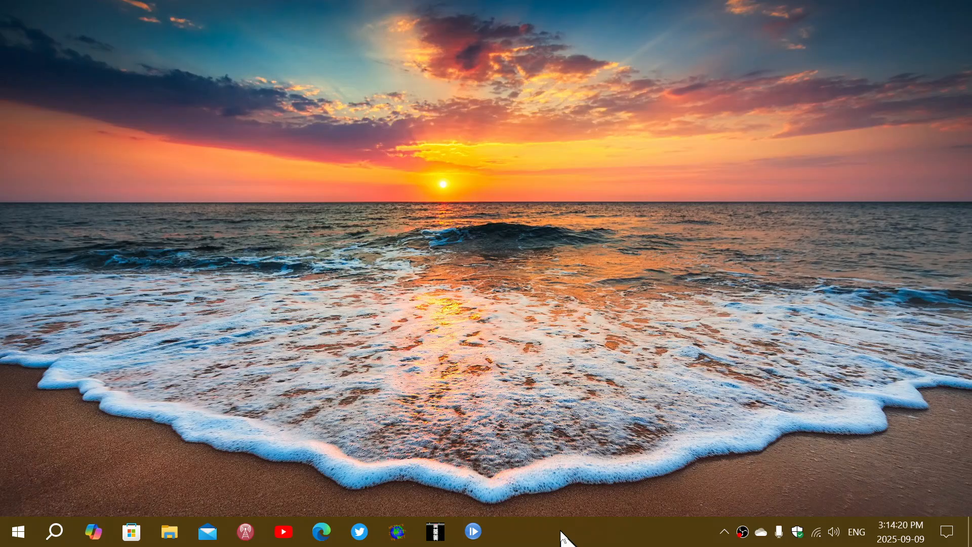
pyautogui.moveTo(40, 505)
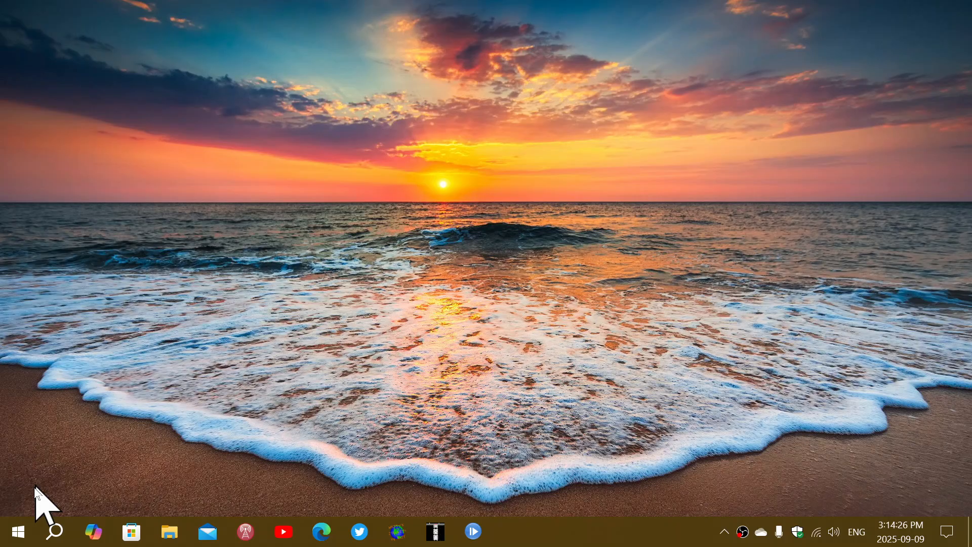
# Bring up the Start menu from the taskbar.
pyautogui.click(17, 532)
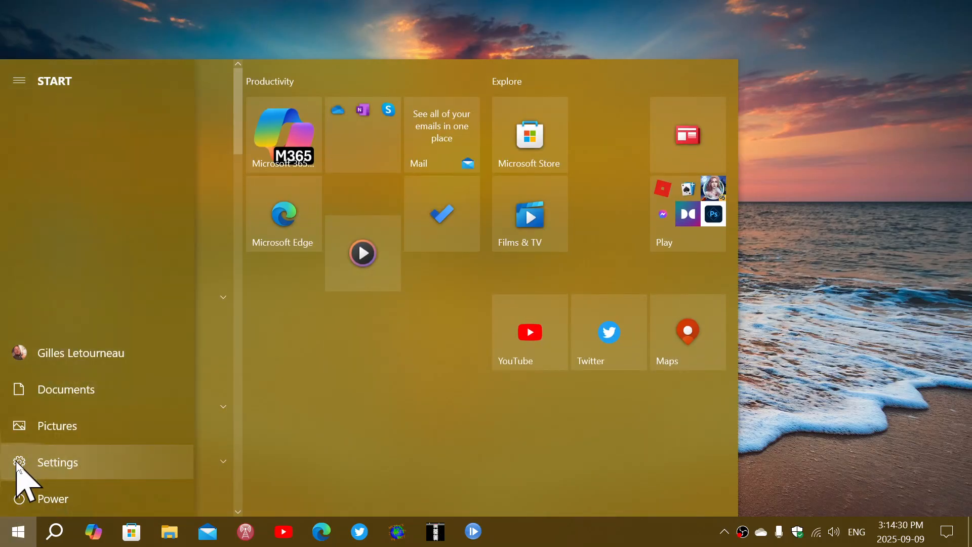
# Navigate Settings > Update & Security to the Windows Update page reporting the PC is up to date.
pyautogui.click(57, 462)
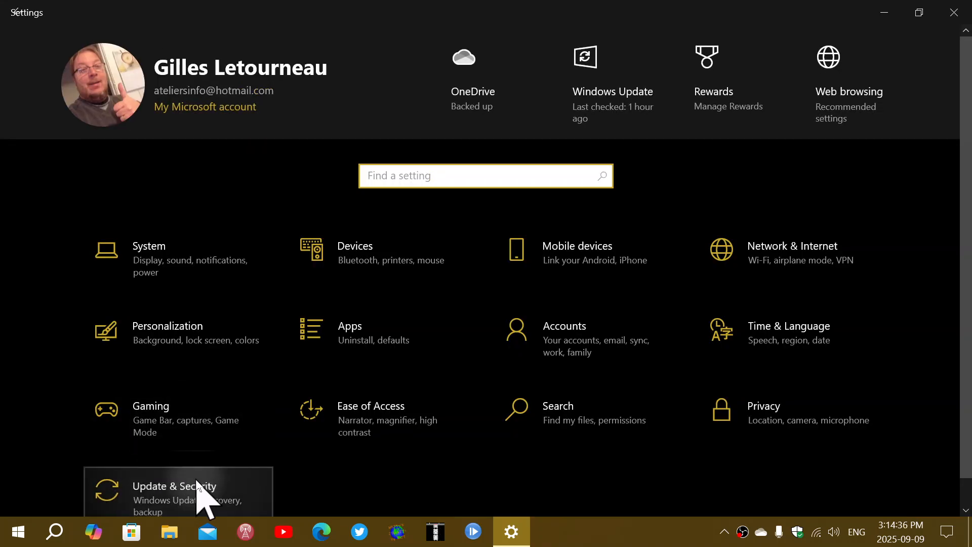
pyautogui.click(175, 491)
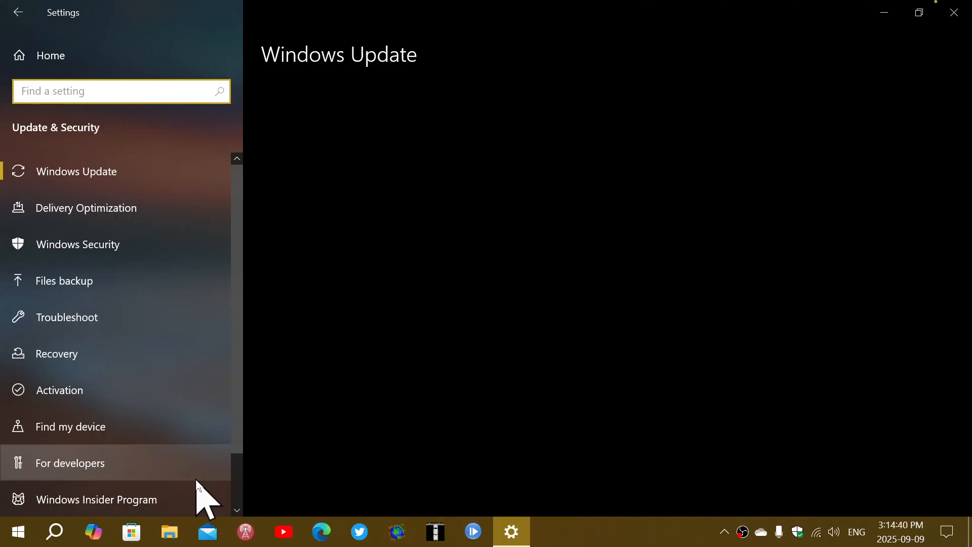
pyautogui.click(76, 171)
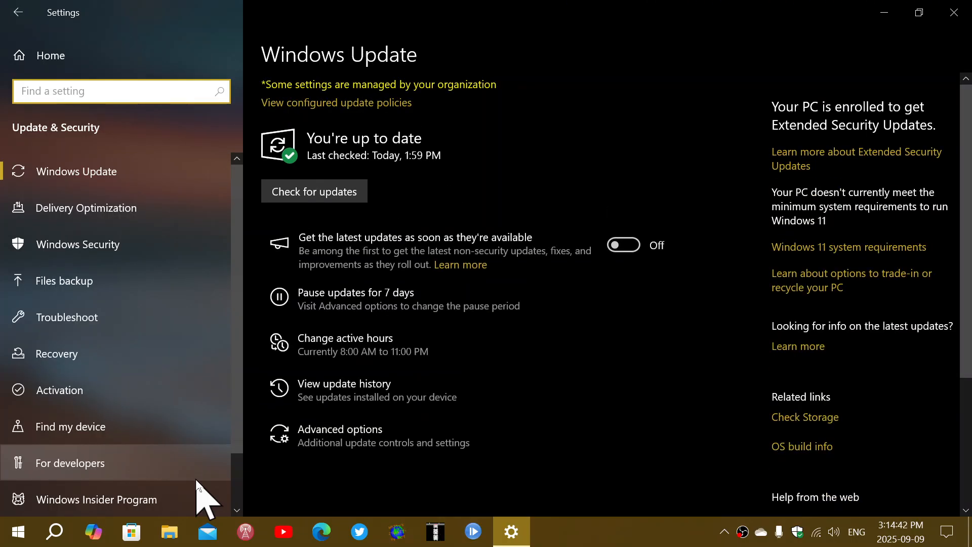
pyautogui.moveTo(347, 391)
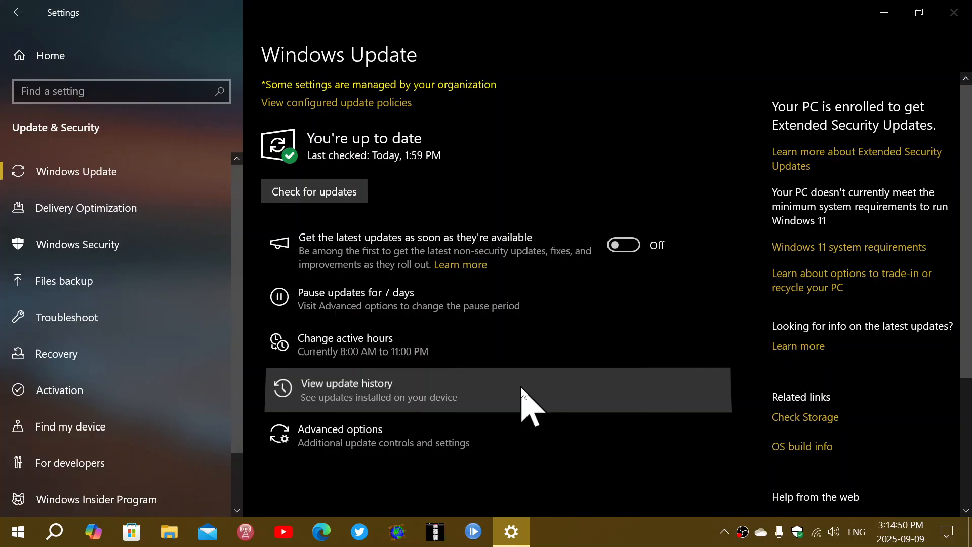
# Show the update history listing the 2025-09 Cumulative Update KB5065429 installed 2025-09-09.
pyautogui.click(346, 383)
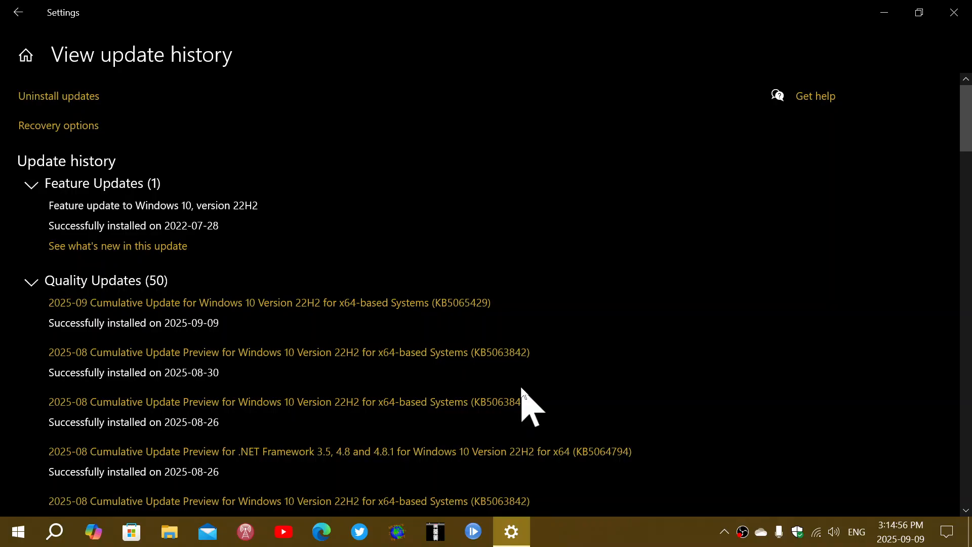
pyautogui.moveTo(261, 285)
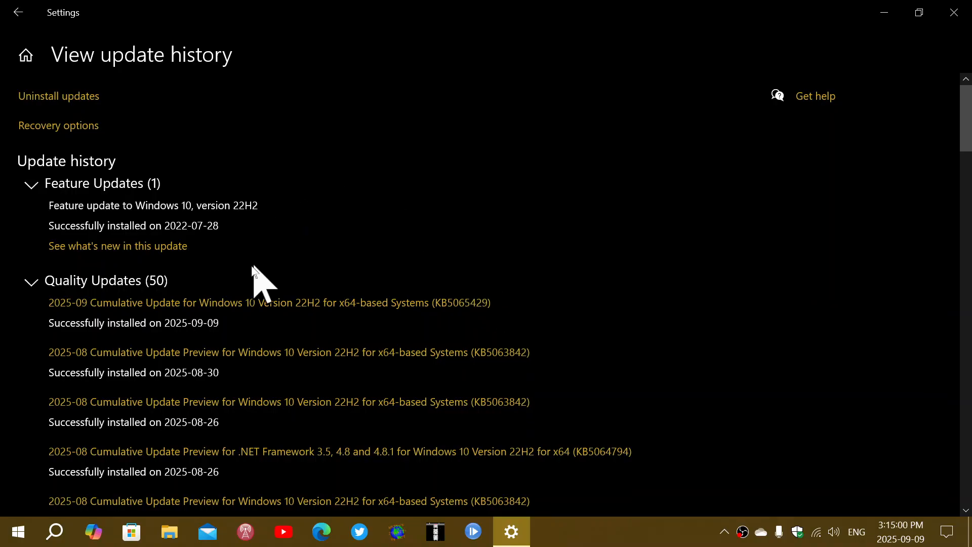
pyautogui.moveTo(456, 310)
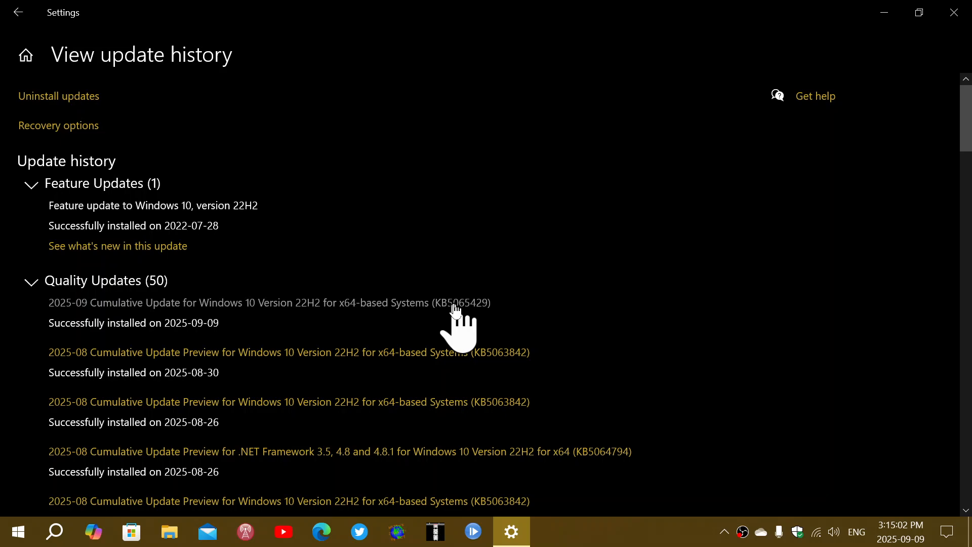
pyautogui.moveTo(301, 319)
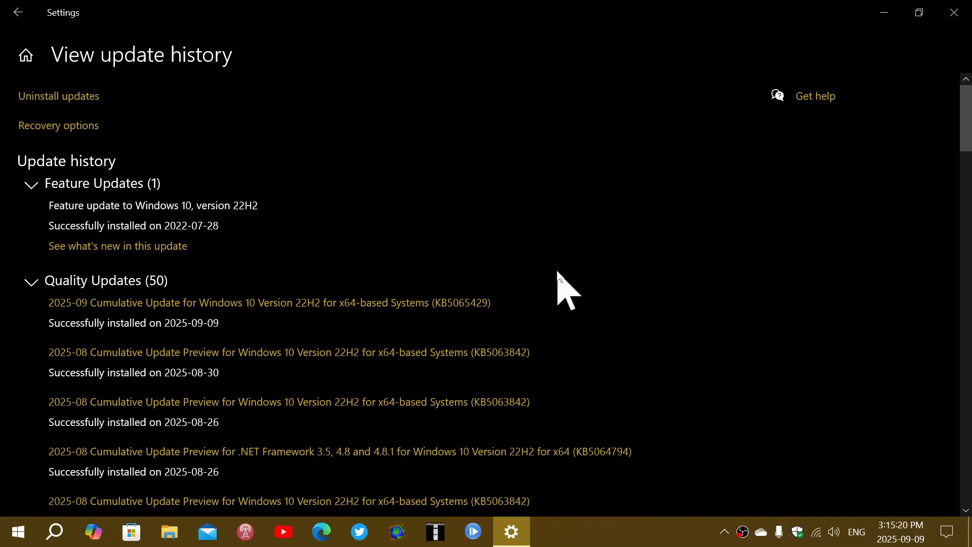
pyautogui.moveTo(867, 56)
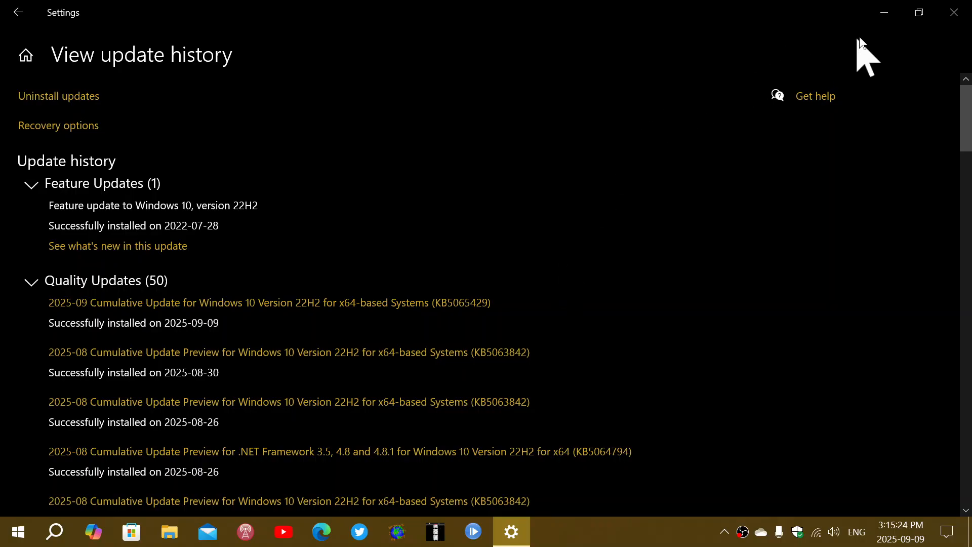
pyautogui.moveTo(616, 161)
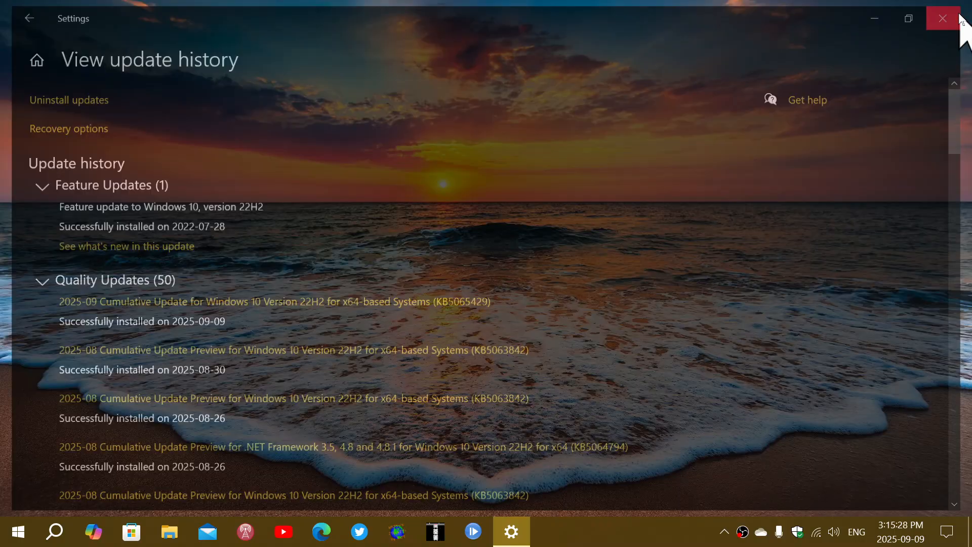
# Close the Settings window to return to the desktop.
pyautogui.click(943, 18)
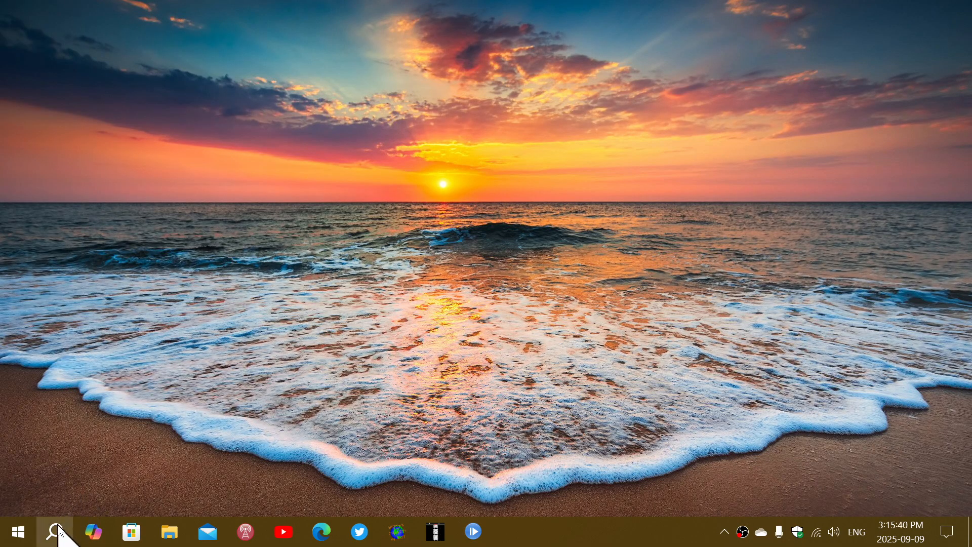
pyautogui.write('winv')
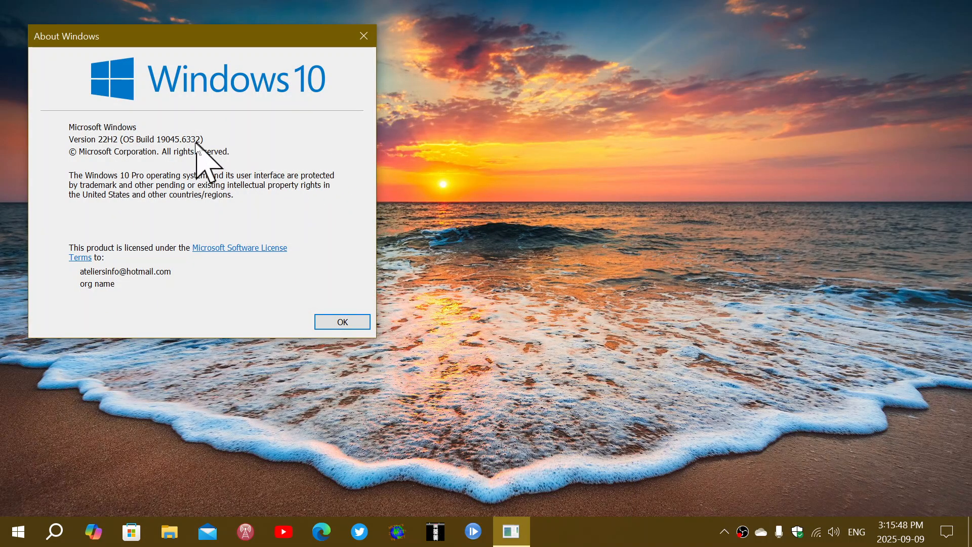
pyautogui.moveTo(248, 135)
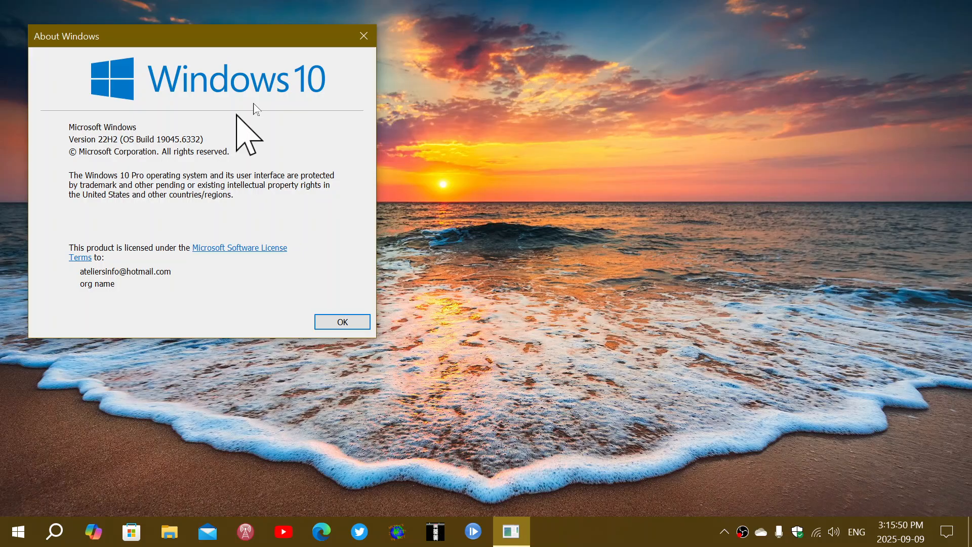
pyautogui.click(341, 323)
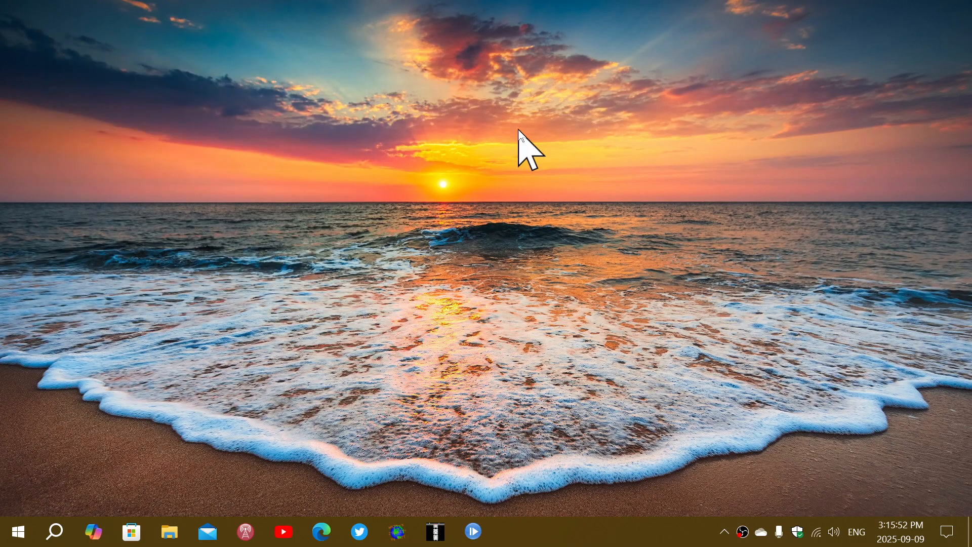
pyautogui.moveTo(620, 378)
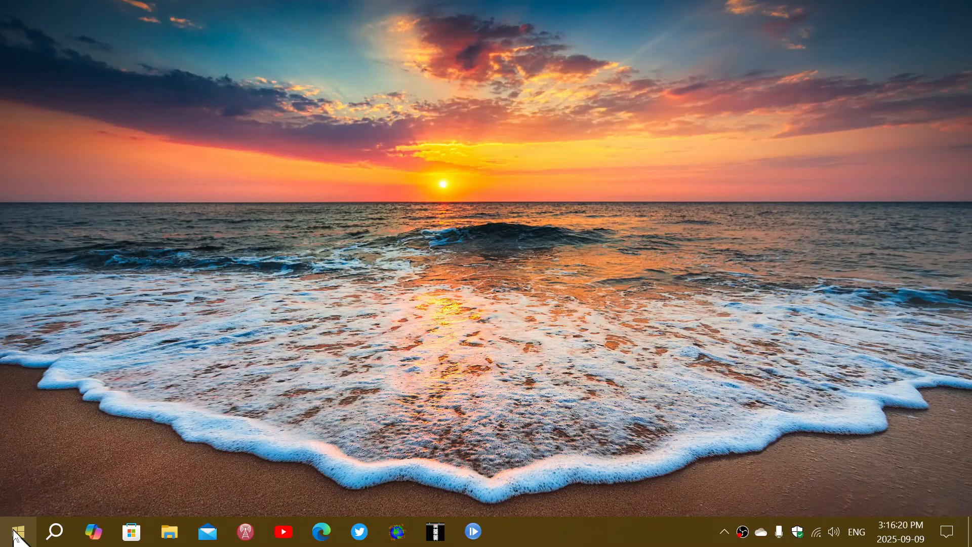
pyautogui.click(13, 532)
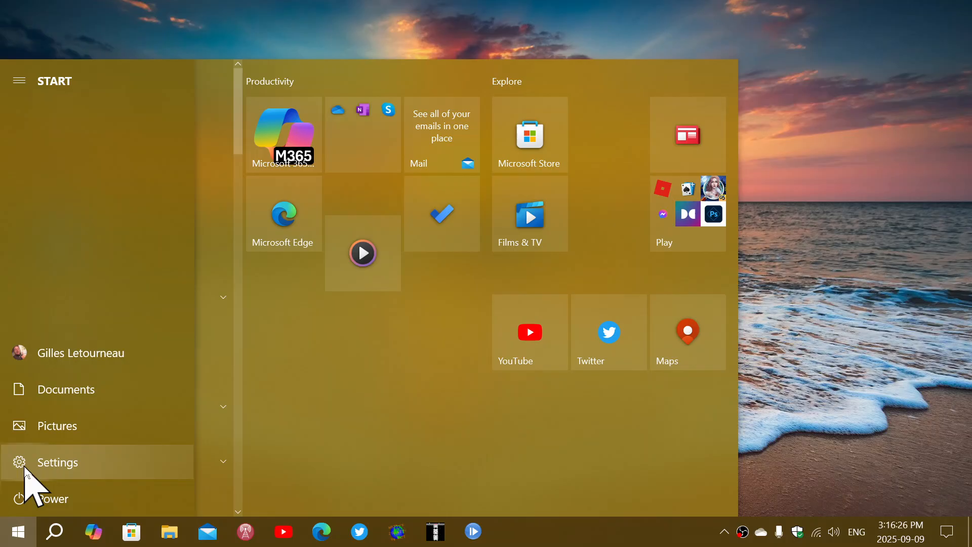
# Reopen Settings on the Windows Update status page, then minimise it to show the desktop.
pyautogui.click(57, 461)
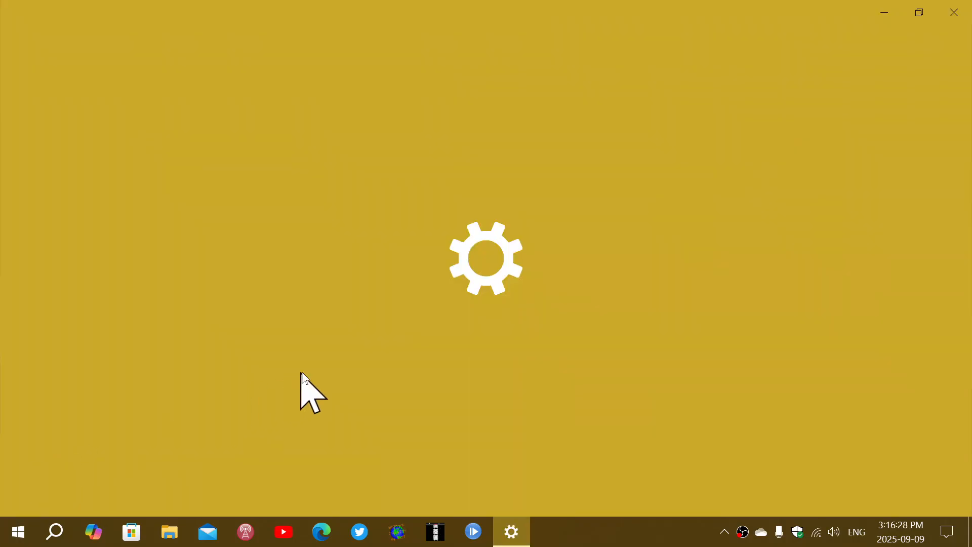
pyautogui.click(510, 532)
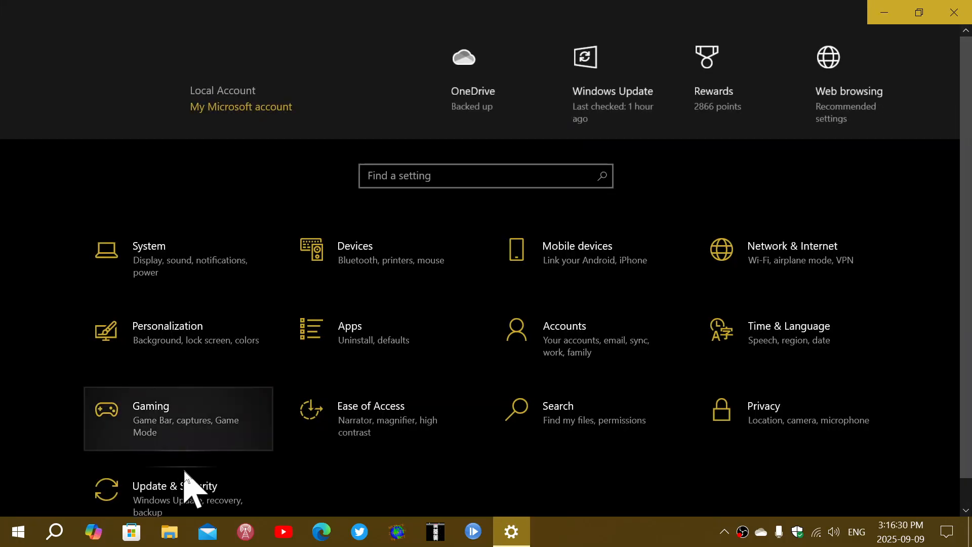
pyautogui.click(174, 493)
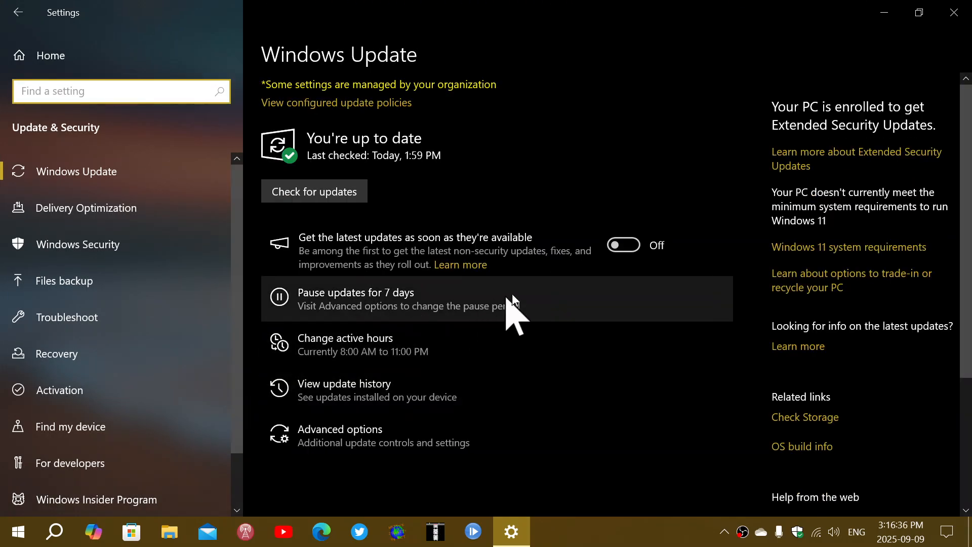
pyautogui.moveTo(587, 471)
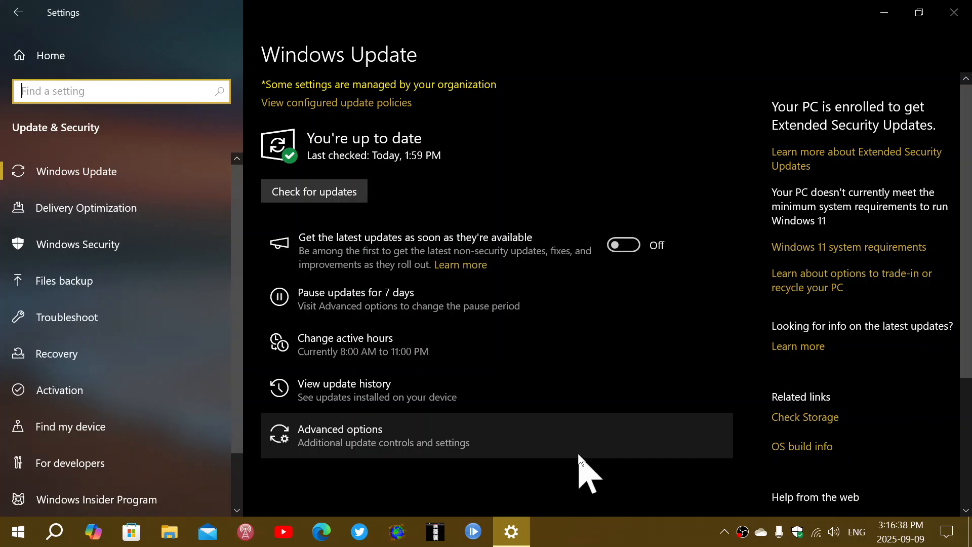
pyautogui.moveTo(546, 303)
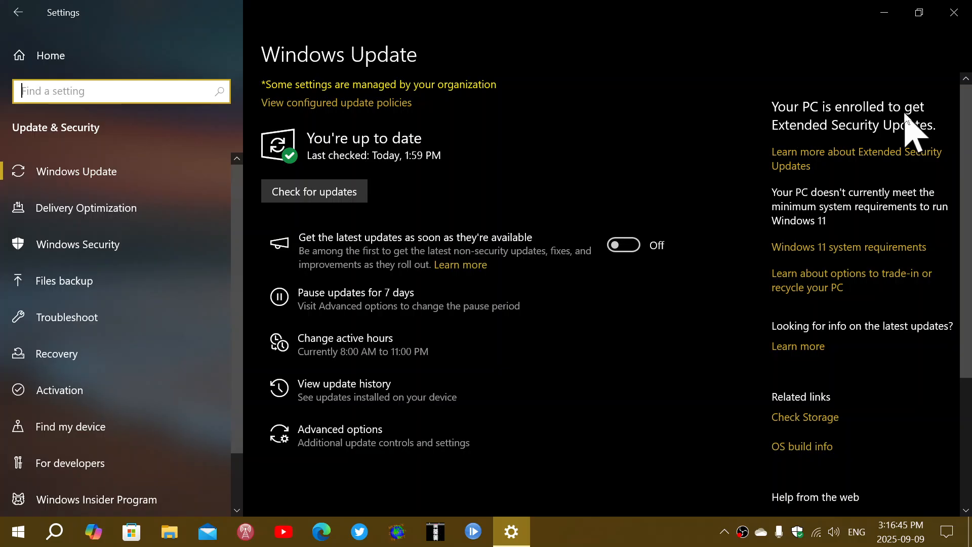
pyautogui.moveTo(924, 146)
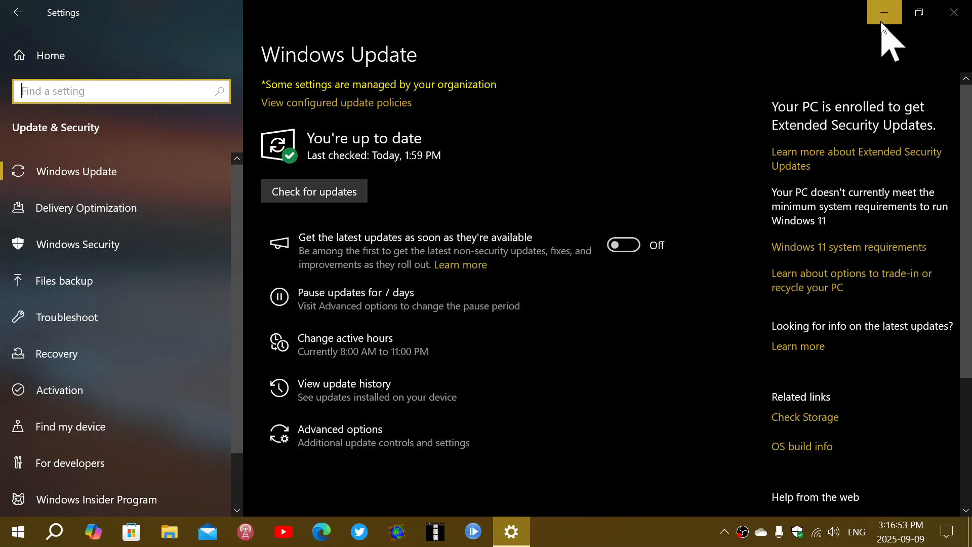
pyautogui.click(884, 12)
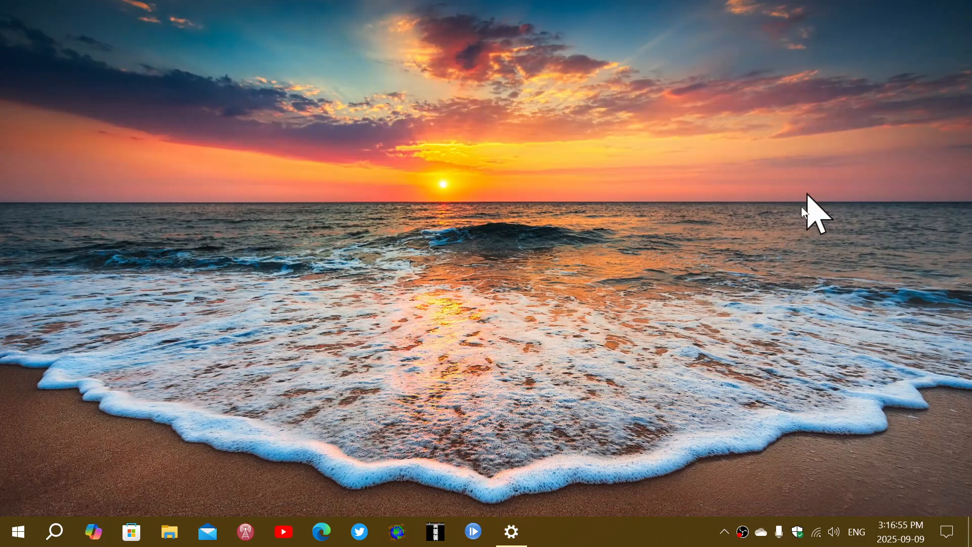